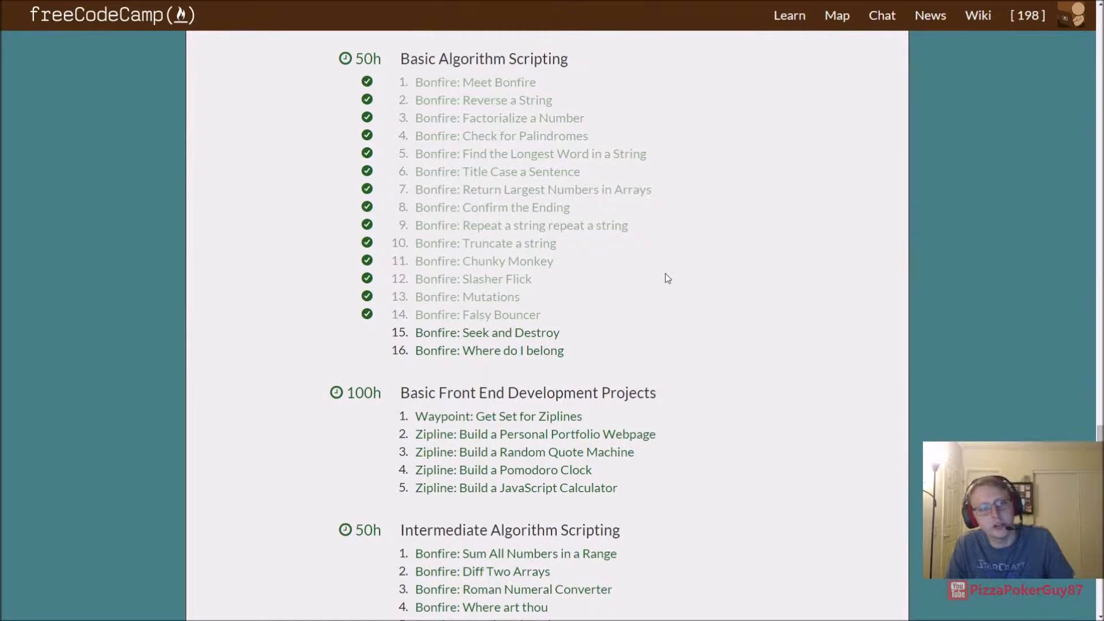
{"action": "mouse_move", "coordinate": [651, 273]}
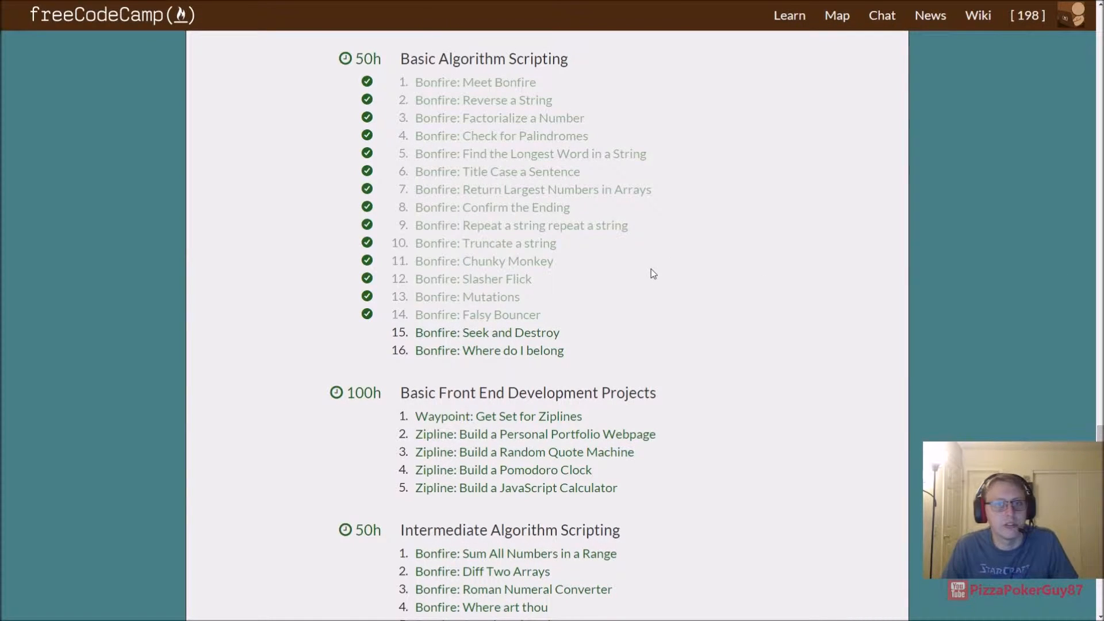
{"action": "mouse_move", "coordinate": [504, 282]}
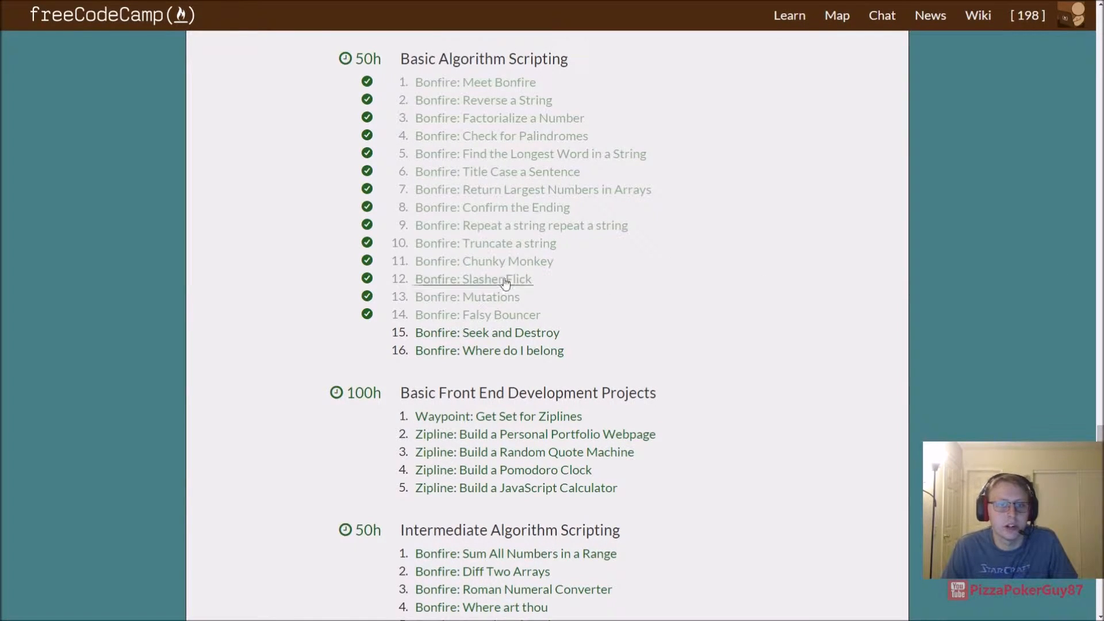
Step: Open 'Bonfire: Slasher Flick' from the Map to load its starter code and tests
{"action": "left_click", "coordinate": [472, 279]}
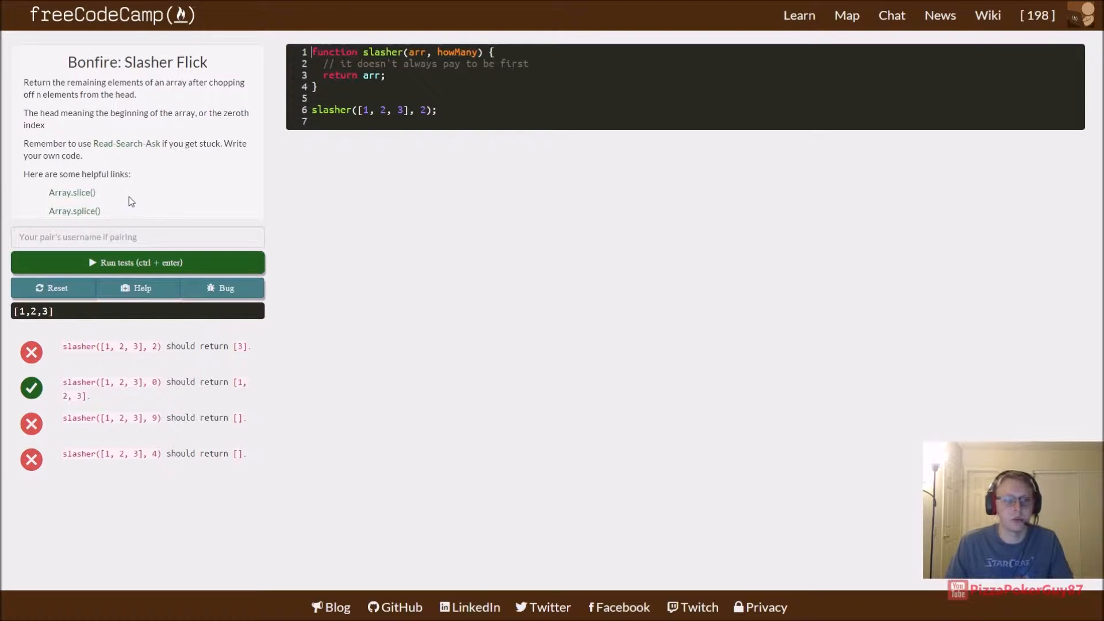
{"action": "mouse_move", "coordinate": [72, 192]}
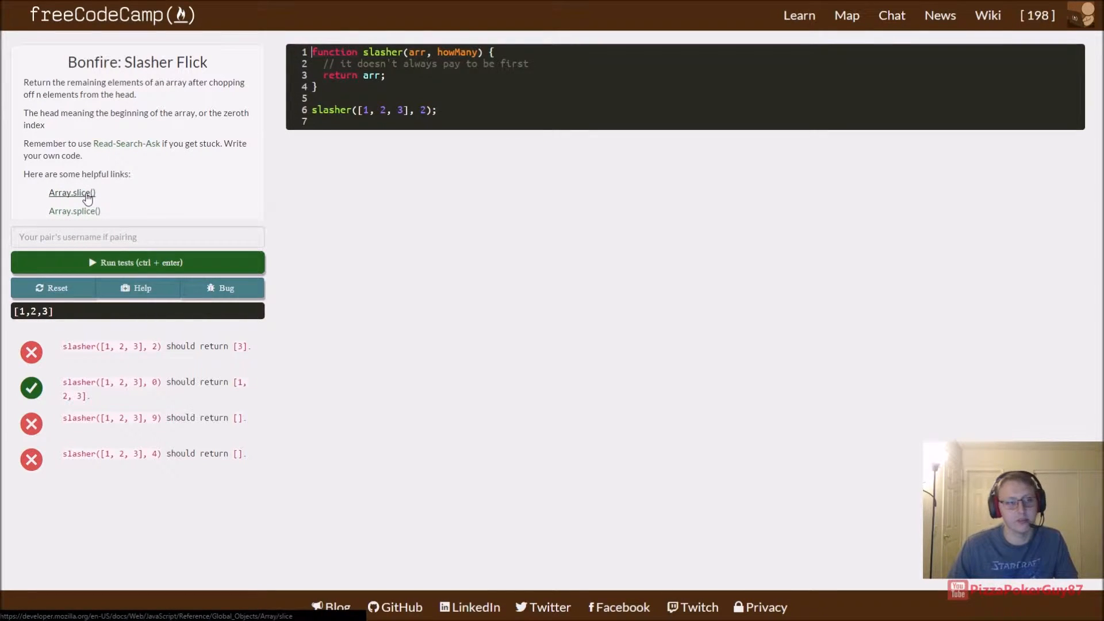
{"action": "mouse_move", "coordinate": [187, 211]}
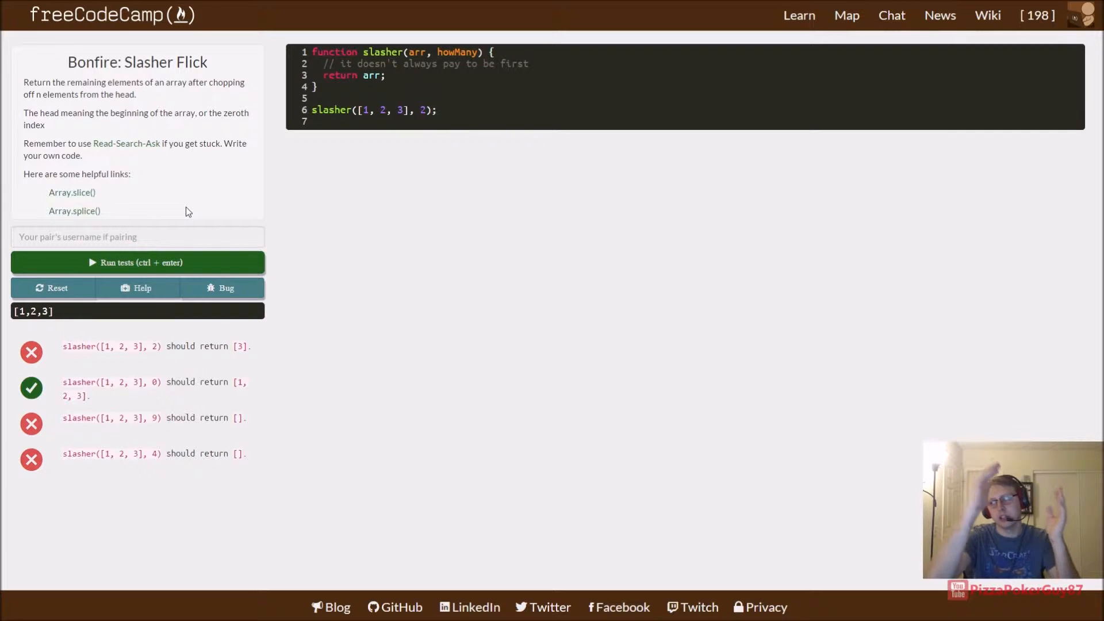
{"action": "mouse_move", "coordinate": [202, 192]}
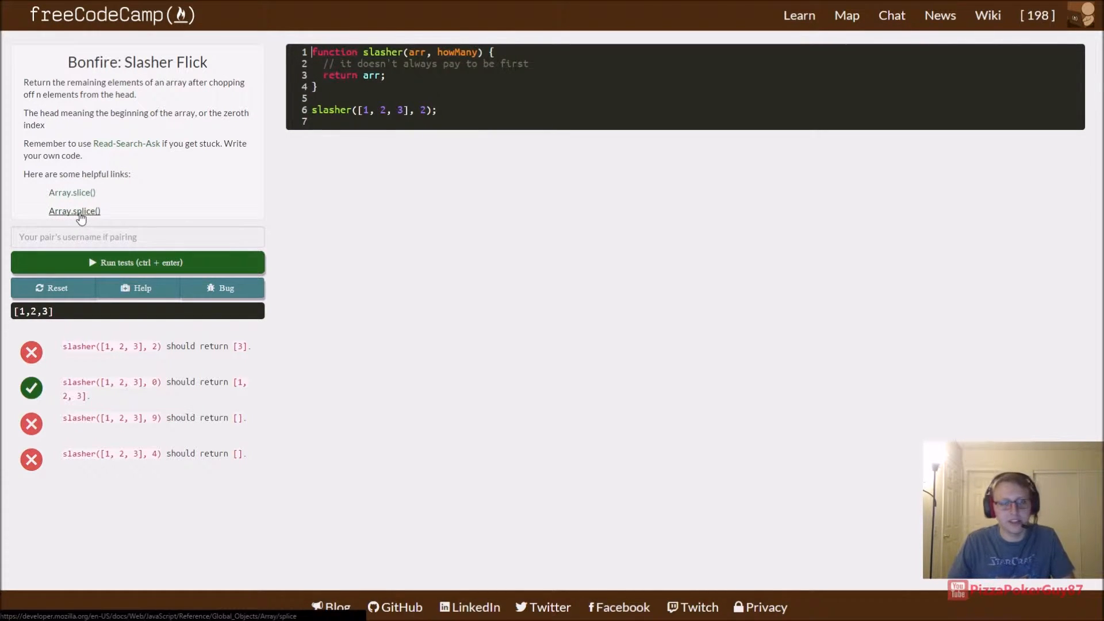
{"action": "mouse_move", "coordinate": [220, 194]}
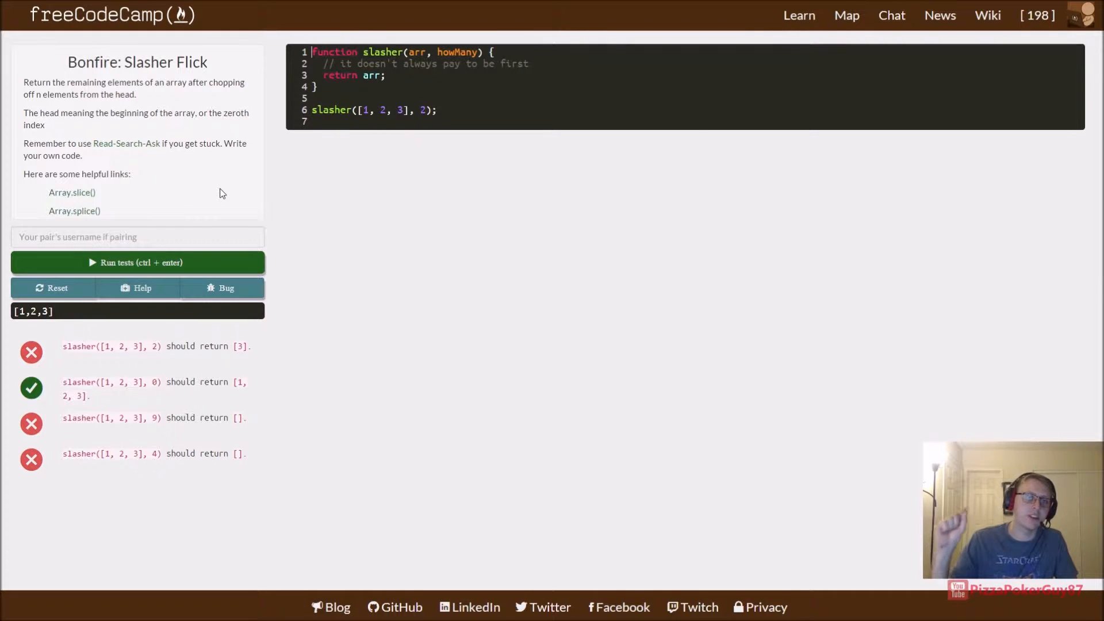
Step: Leave a blank line 3 below the comment after typing and removing a holderArray variable
{"action": "key", "text": "F11"}
{"action": "type", "text": "var h"}
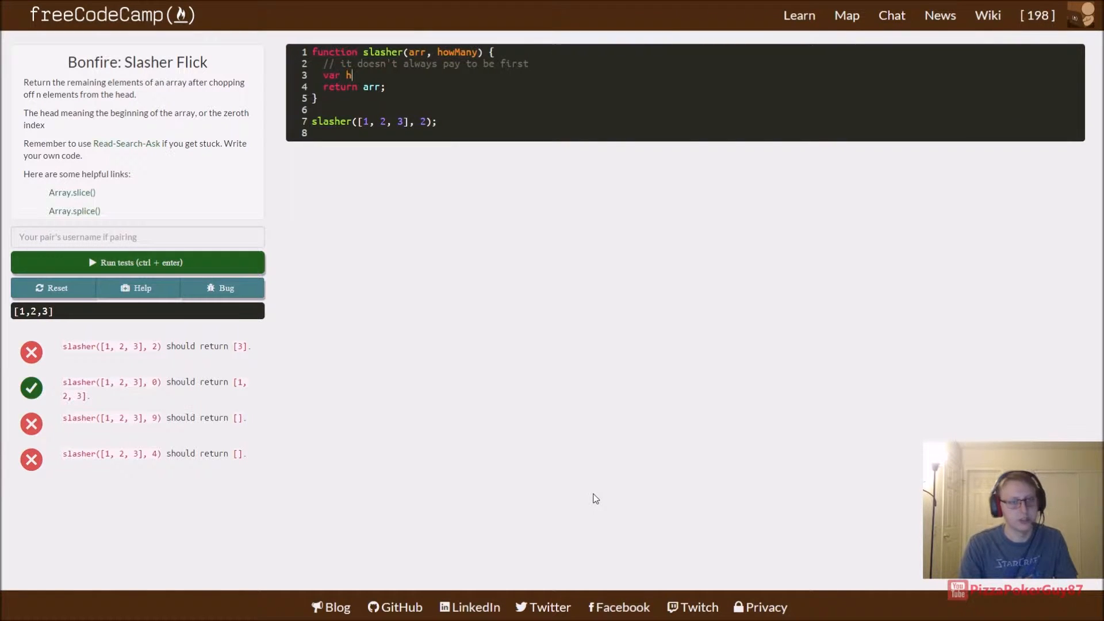
{"action": "type", "text": "olderArra"}
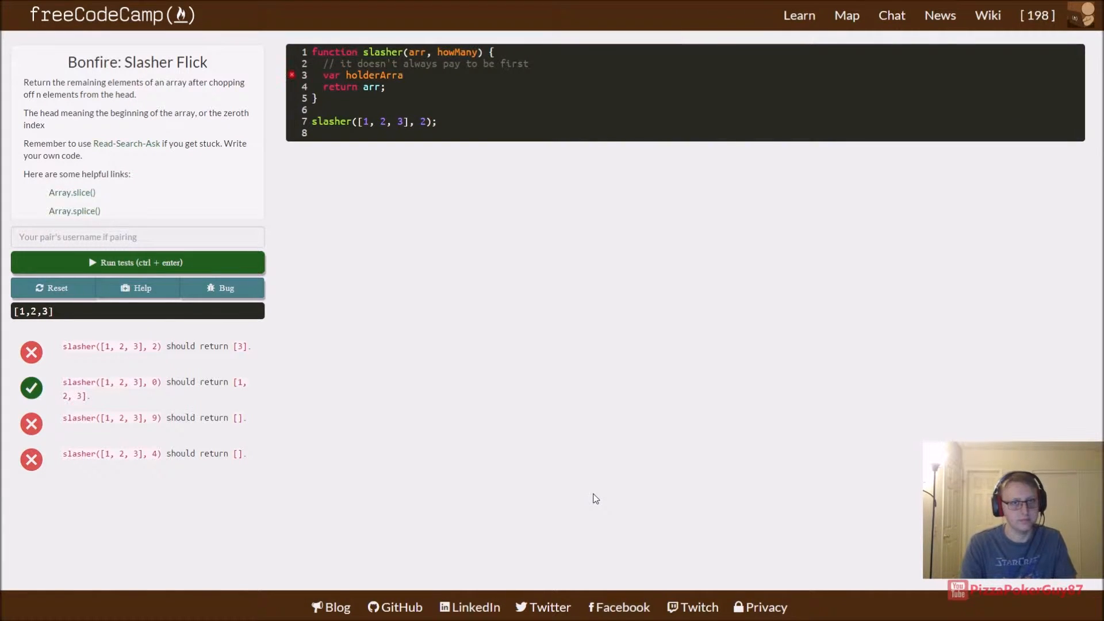
{"action": "type", "text": "y="}
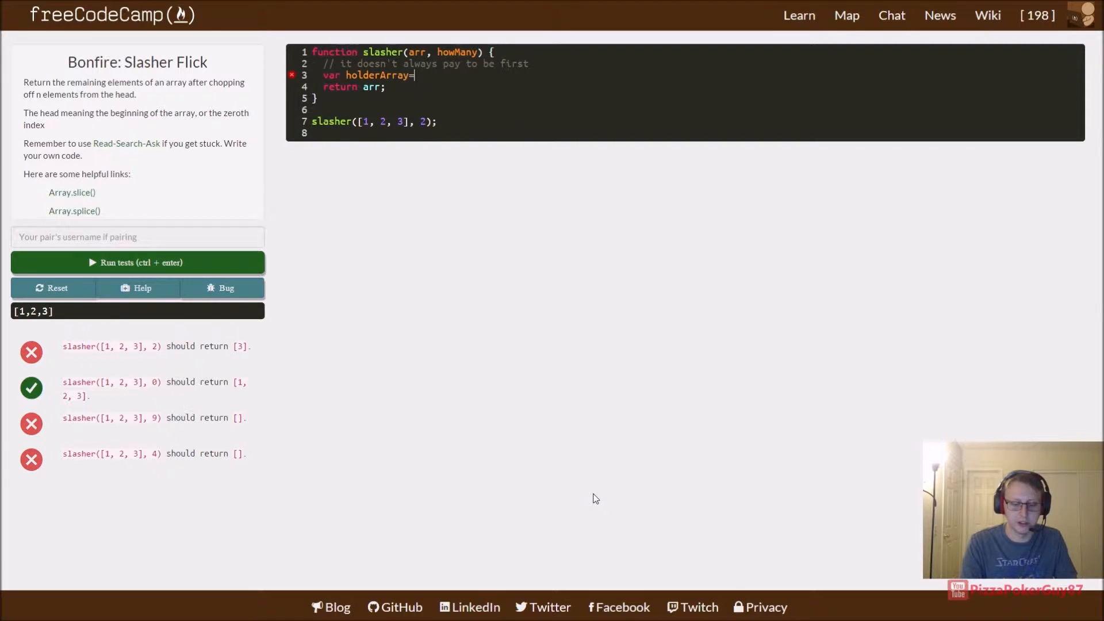
{"action": "type", "text": "[]/"}
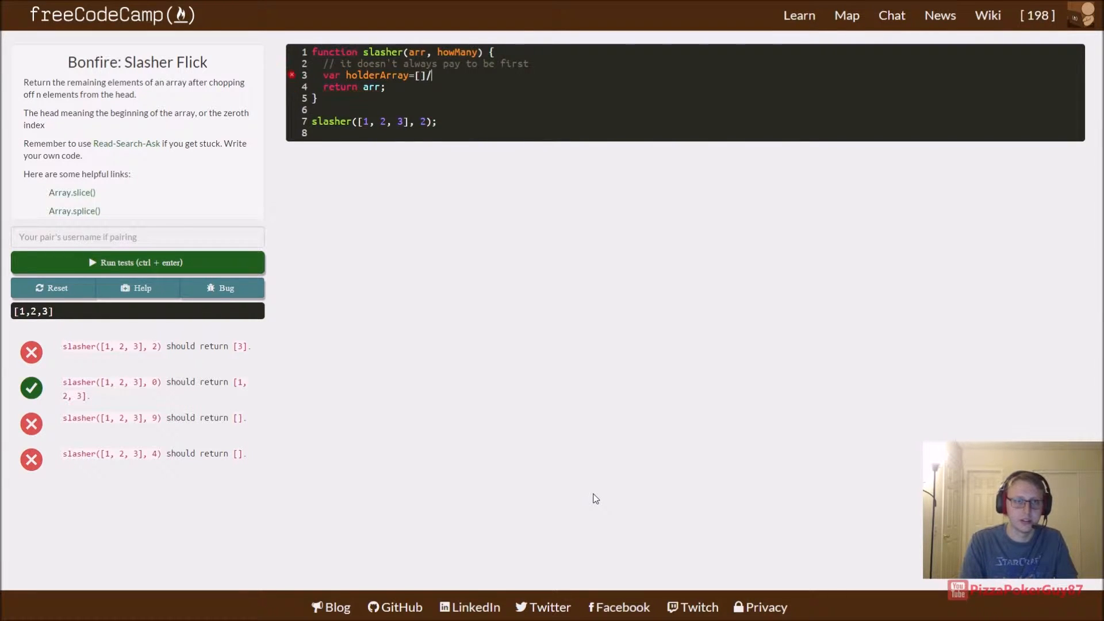
{"action": "key", "text": "BackSpace"}
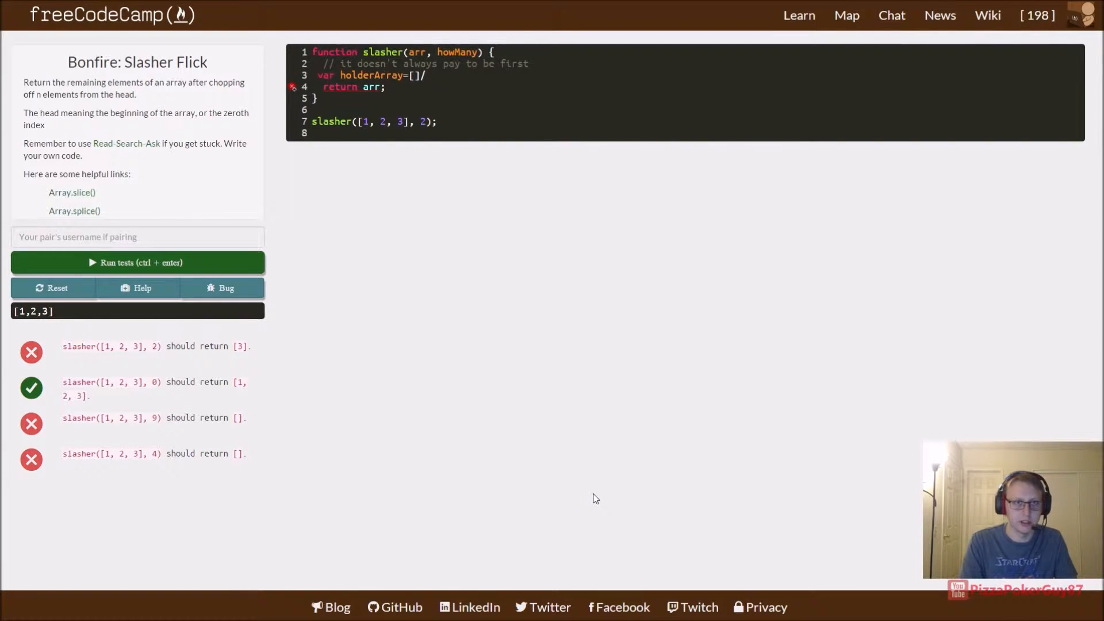
{"action": "left_click", "coordinate": [432, 75]}
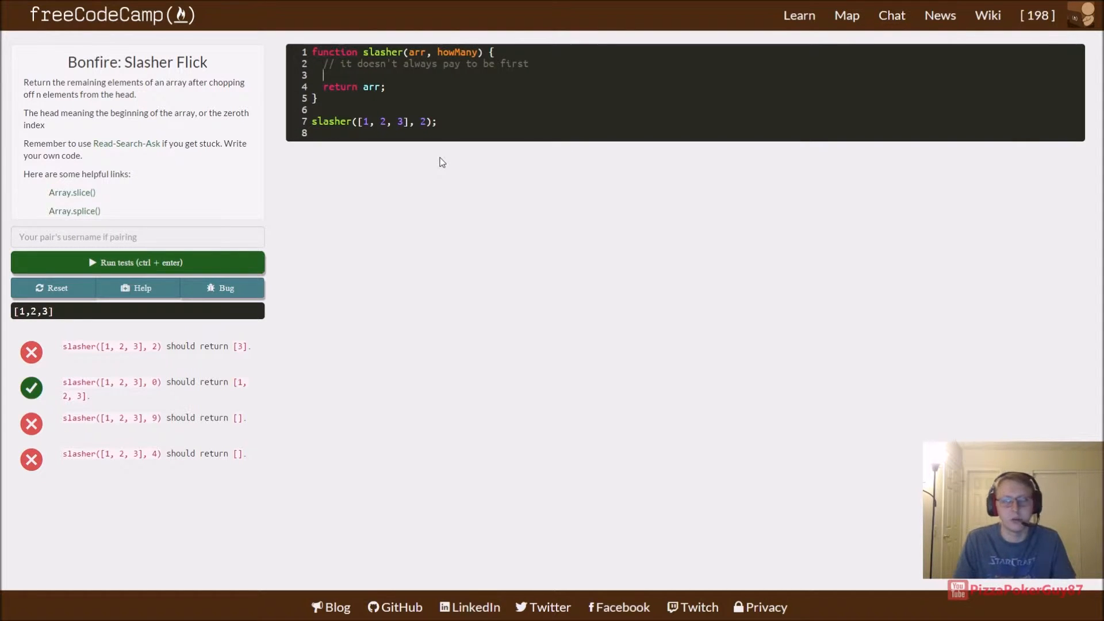
Step: Add arr.splice(0, howMany); before the return and run the tests, all four passing
{"action": "type", "text": "a"}
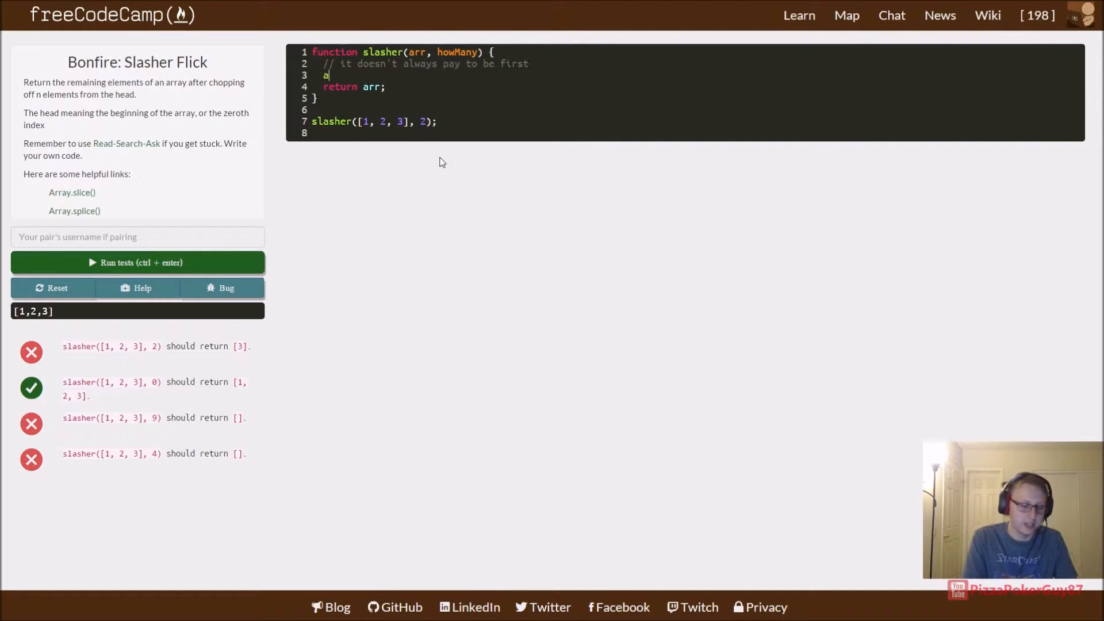
{"action": "type", "text": "rr."}
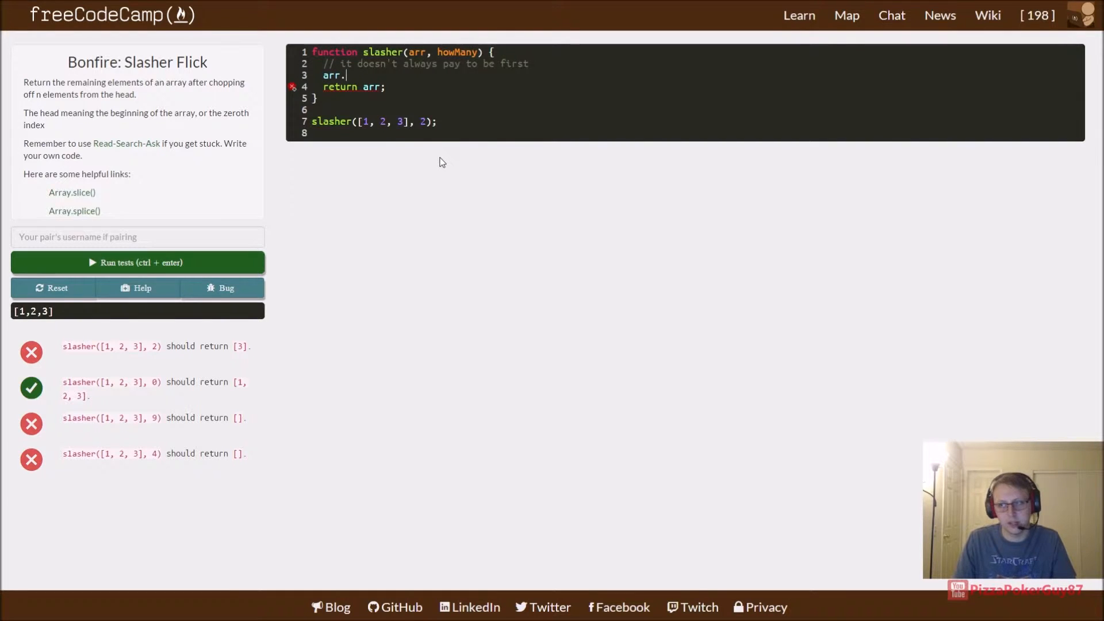
{"action": "type", "text": "sp"}
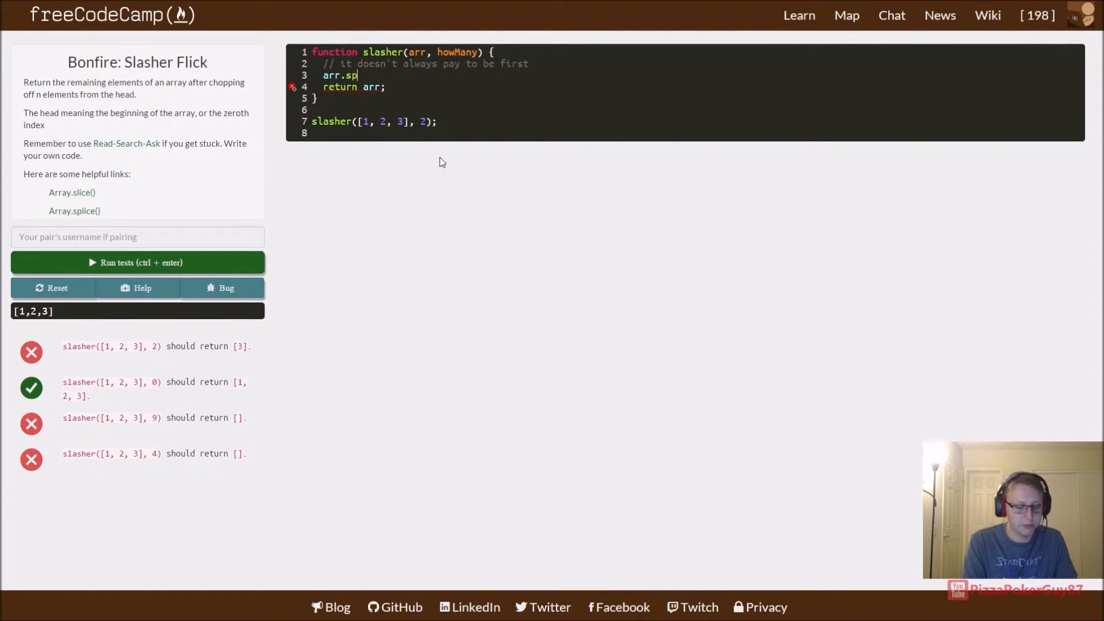
{"action": "type", "text": "lice()"}
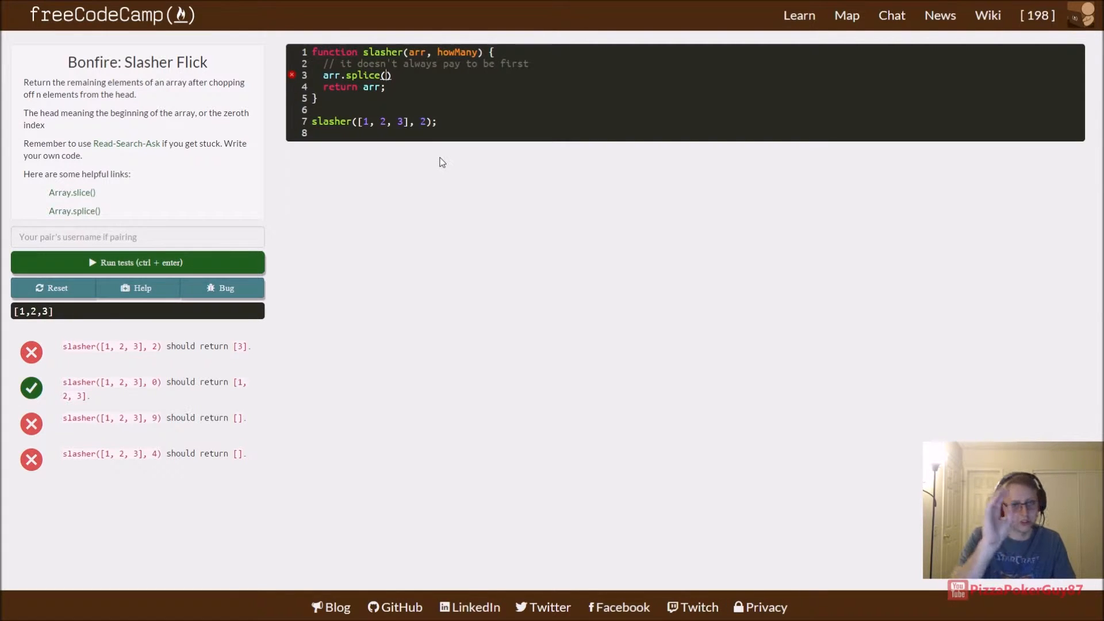
{"action": "type", "text": "0,"}
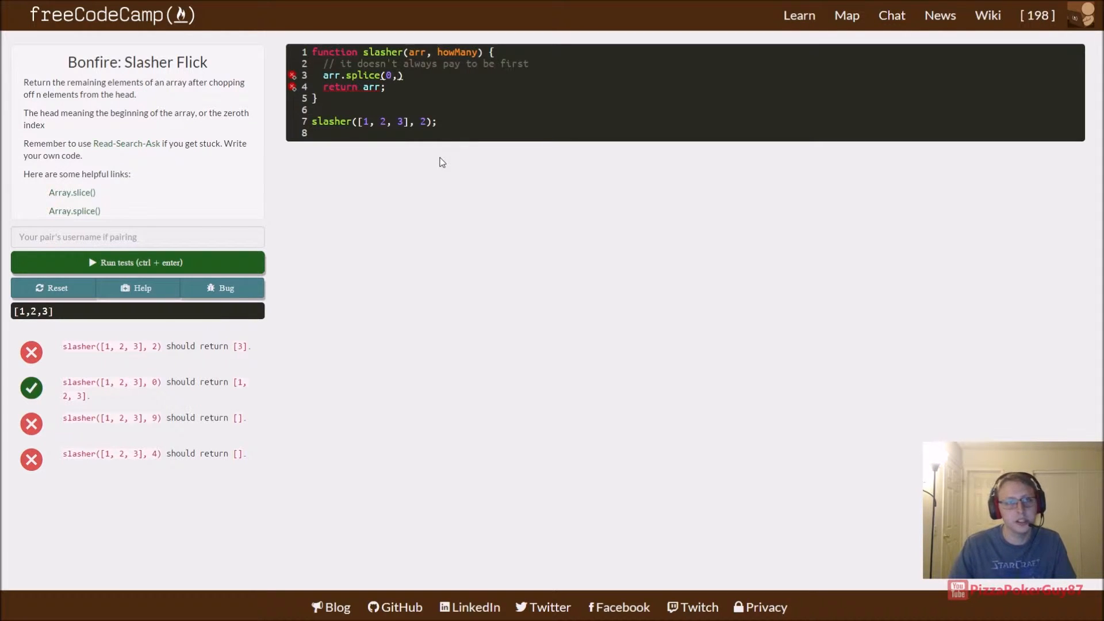
{"action": "type", "text": "howMany"}
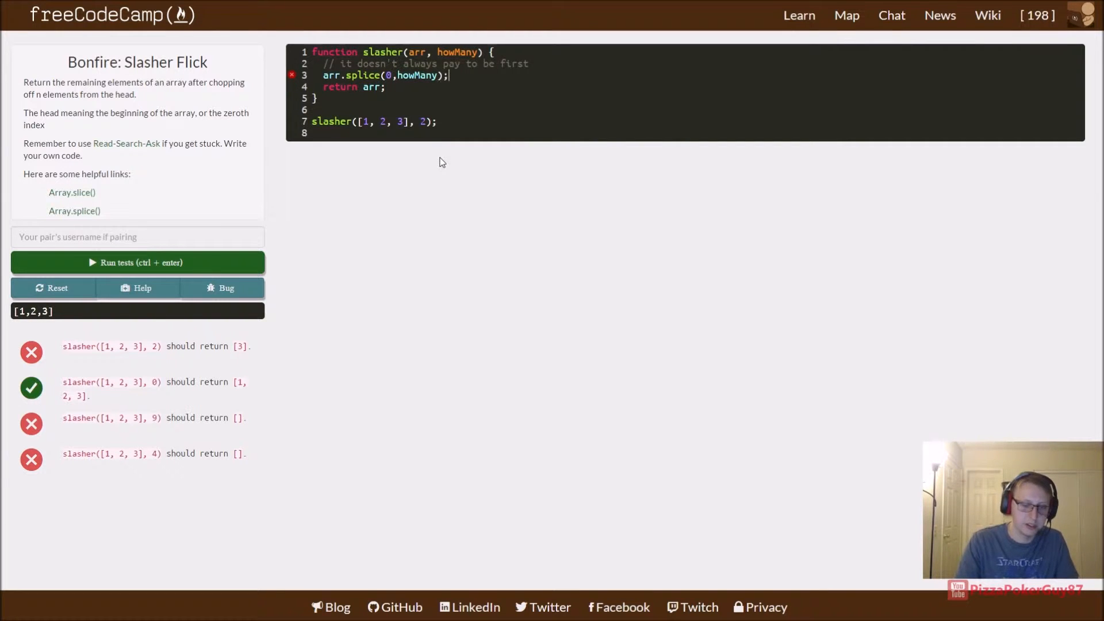
{"action": "left_click", "coordinate": [137, 262]}
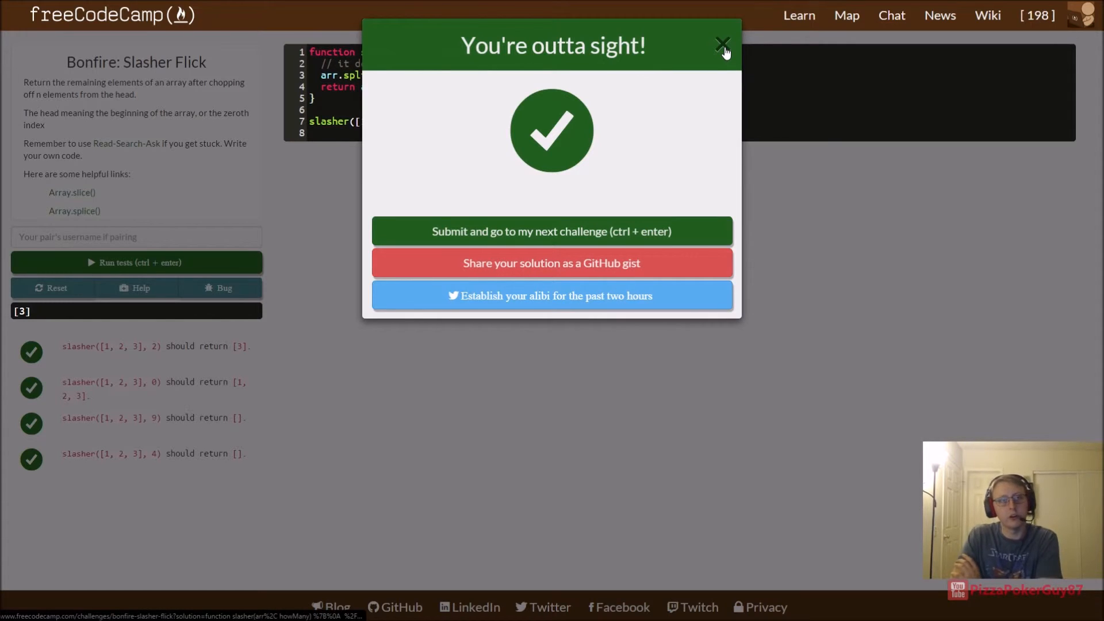
Step: Dismiss the success modal and comment that splice's 0 is the starting point and howMany the count
{"action": "left_click", "coordinate": [722, 44]}
{"action": "type", "text": "//"}
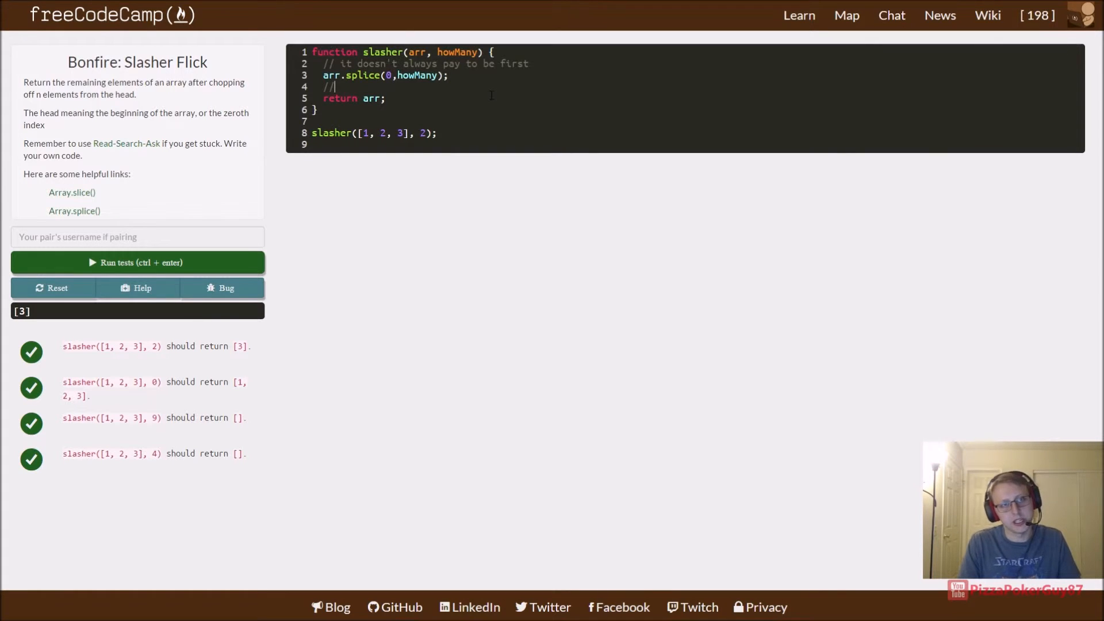
{"action": "type", "text": "Take an array call splice"}
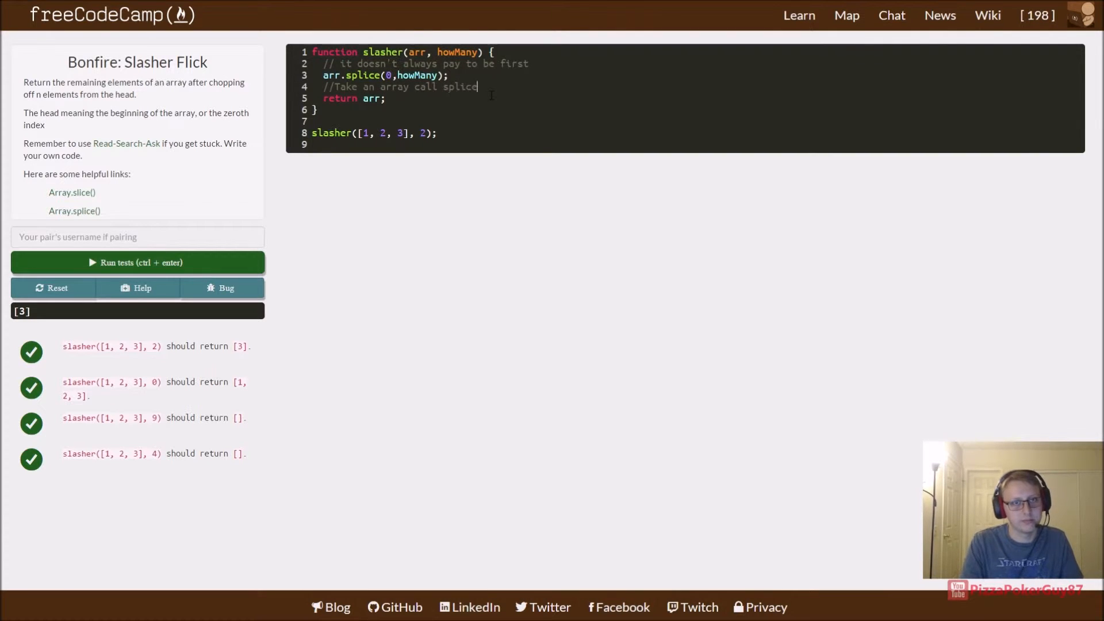
{"action": "type", "text": "()"}
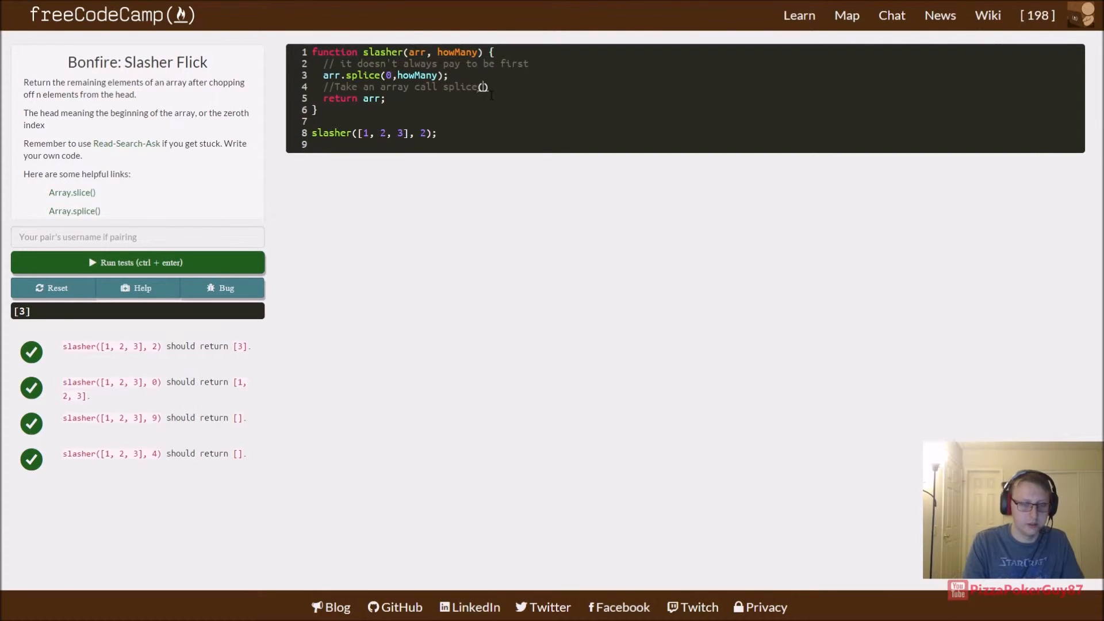
{"action": "type", "text": "0 is"}
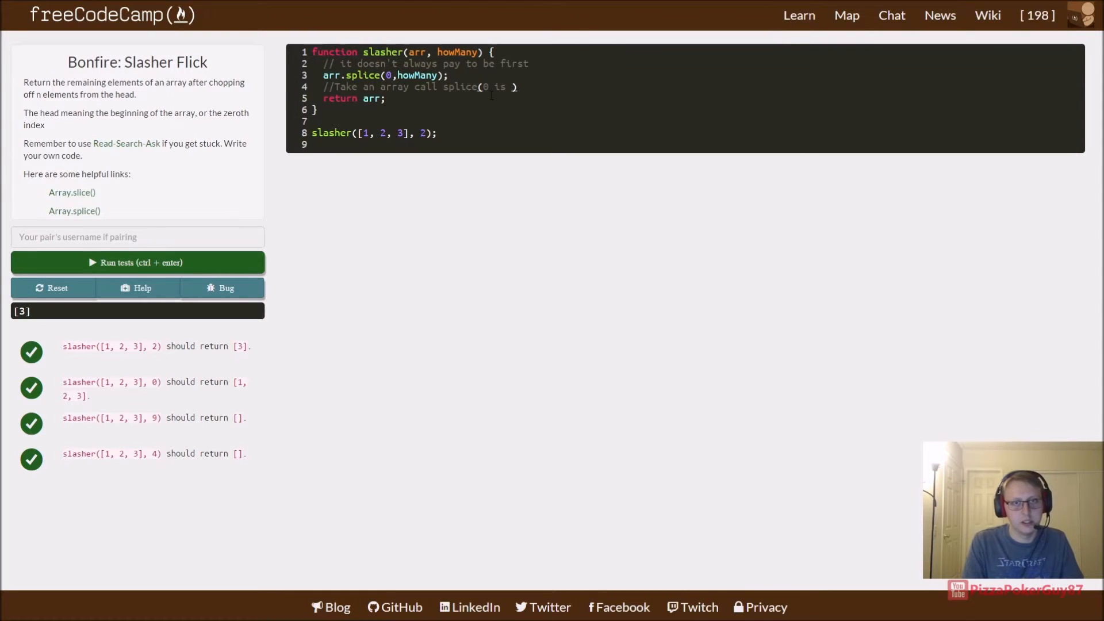
{"action": "type", "text": "startibng inde"}
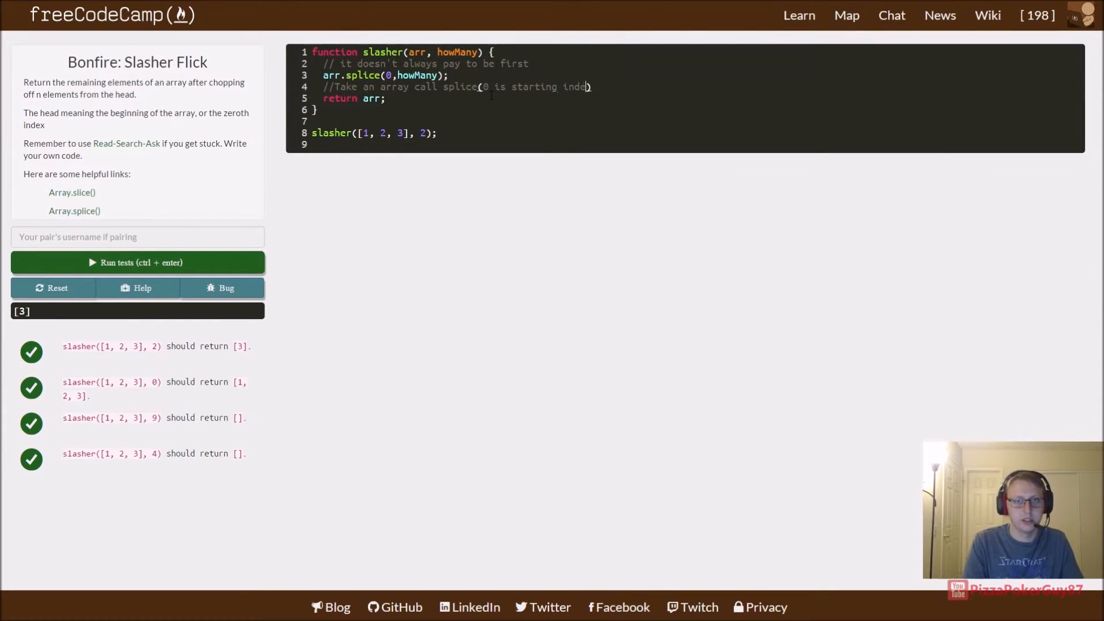
{"action": "type", "text": "point,"}
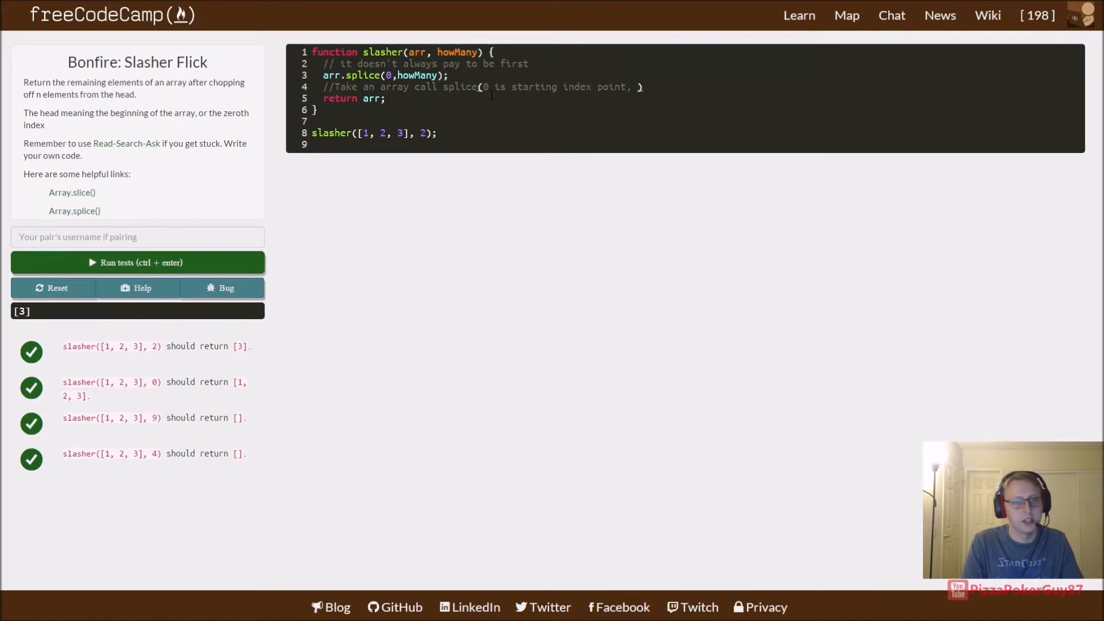
{"action": "type", "text": "howMany is the number to chop"}
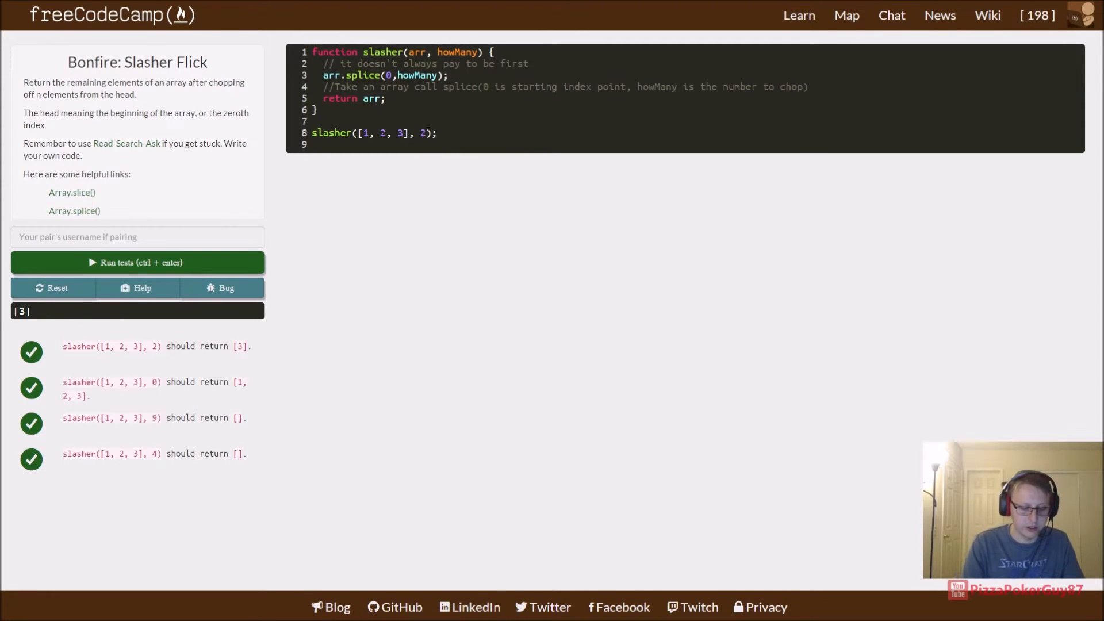
Step: Run slasher on a four-element array, see [3,4], then return to the original [1, 2, 3] call
{"action": "type", "text": ",4"}
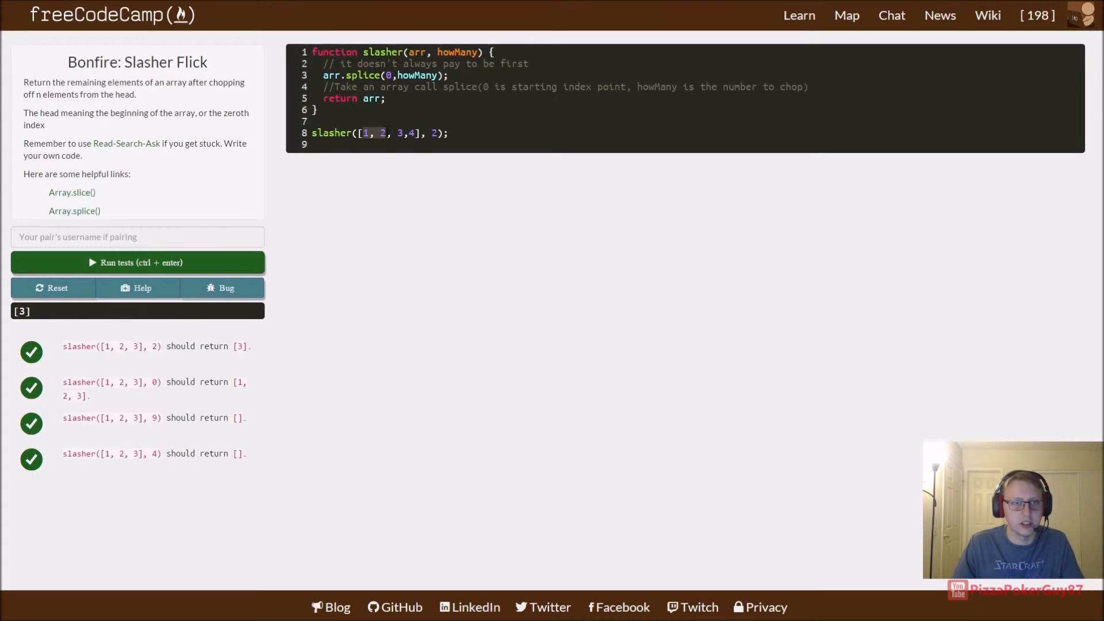
{"action": "left_click", "coordinate": [136, 262]}
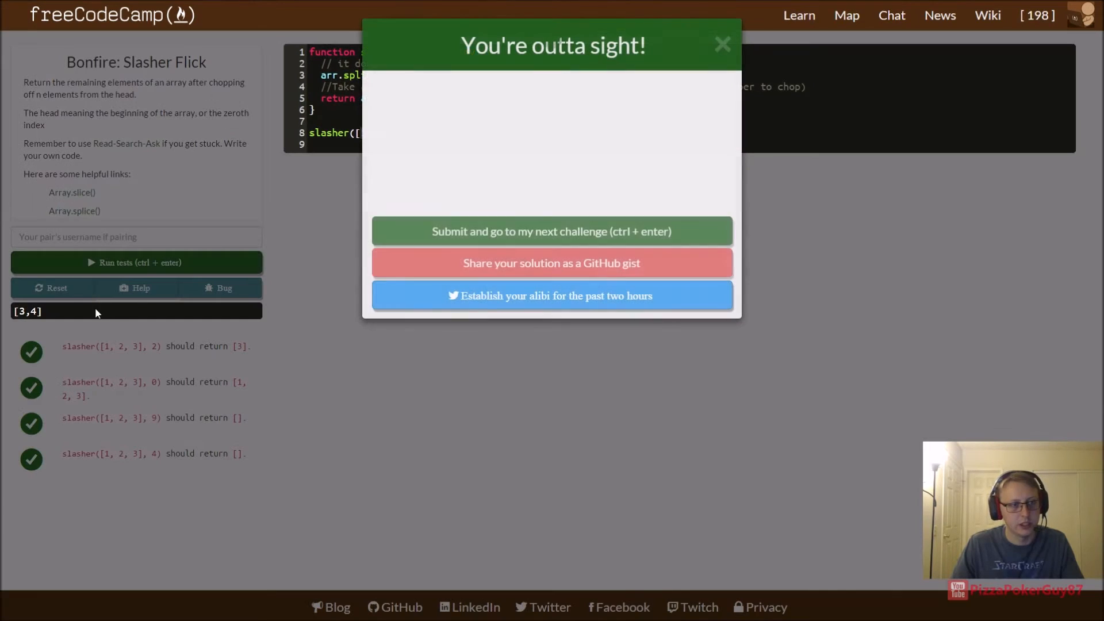
{"action": "left_click", "coordinate": [722, 44]}
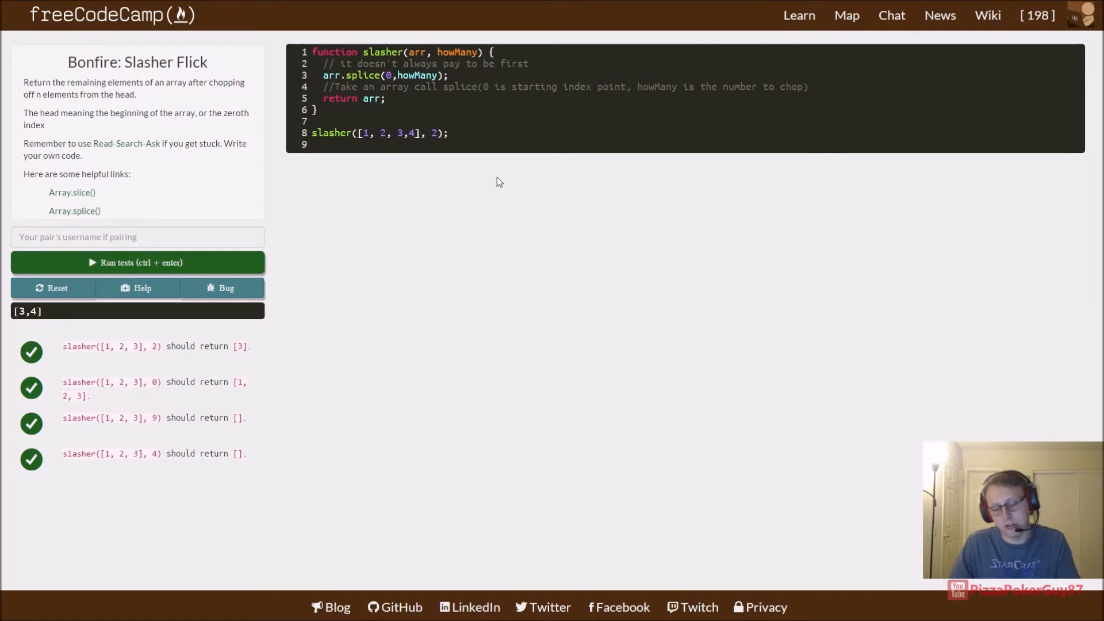
{"action": "left_click", "coordinate": [405, 133]}
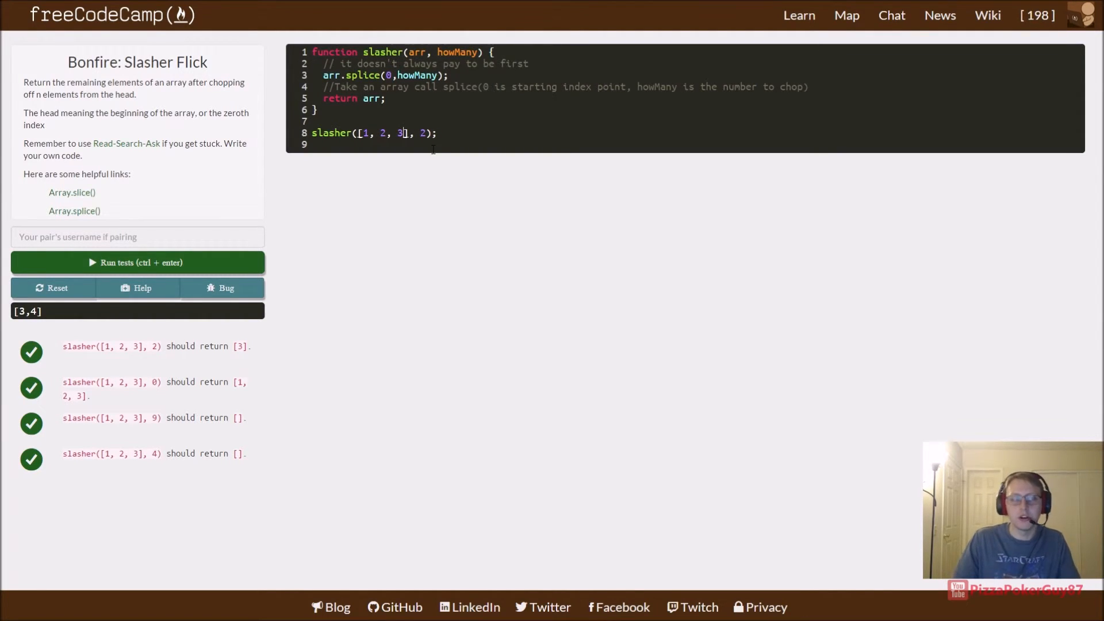